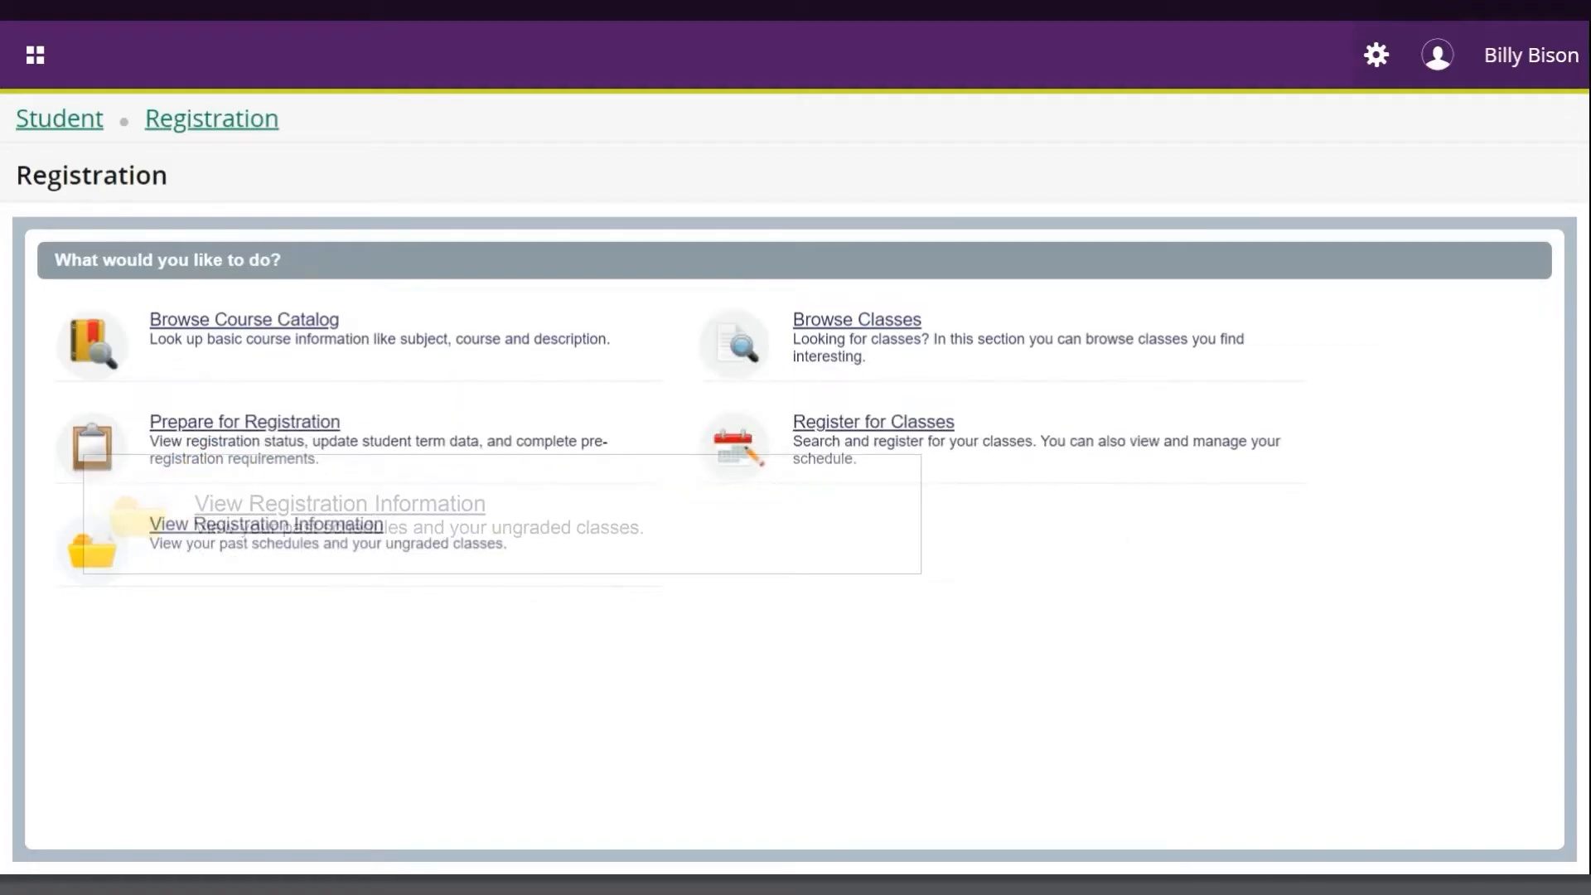
Open View Registration Information to show the Fall 2024 schedule of three courses
{"action": "left_click", "coordinate": [264, 524]}
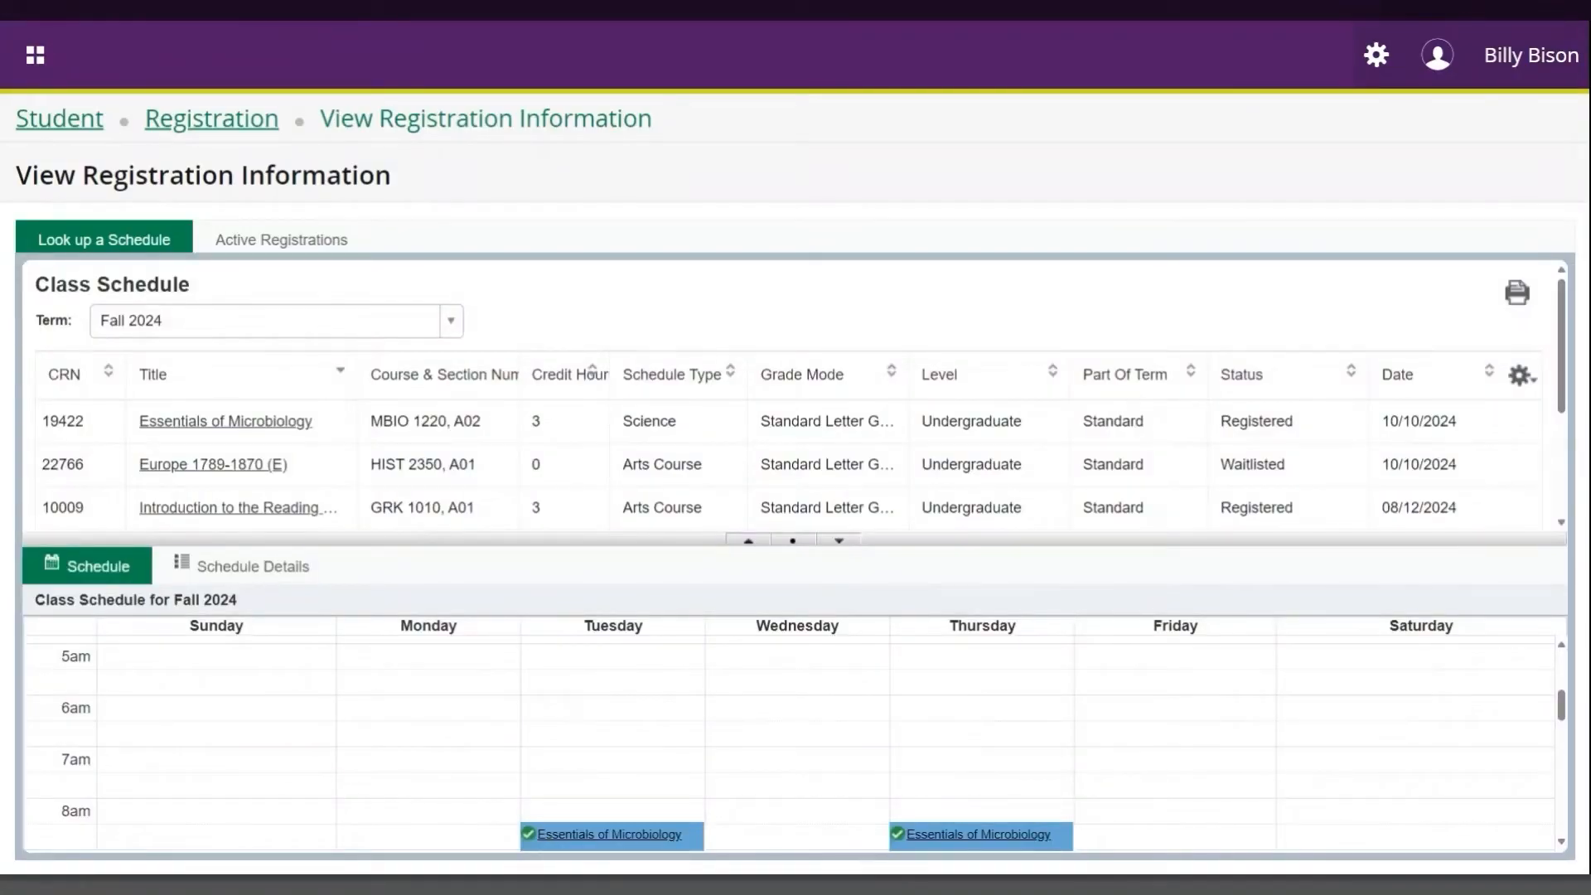
Review the Fall 2024 schedule and active Winter 2025 registrations, then return to schedule lookup
{"action": "scroll", "scroll_direction": "down", "scroll_amount": 3}
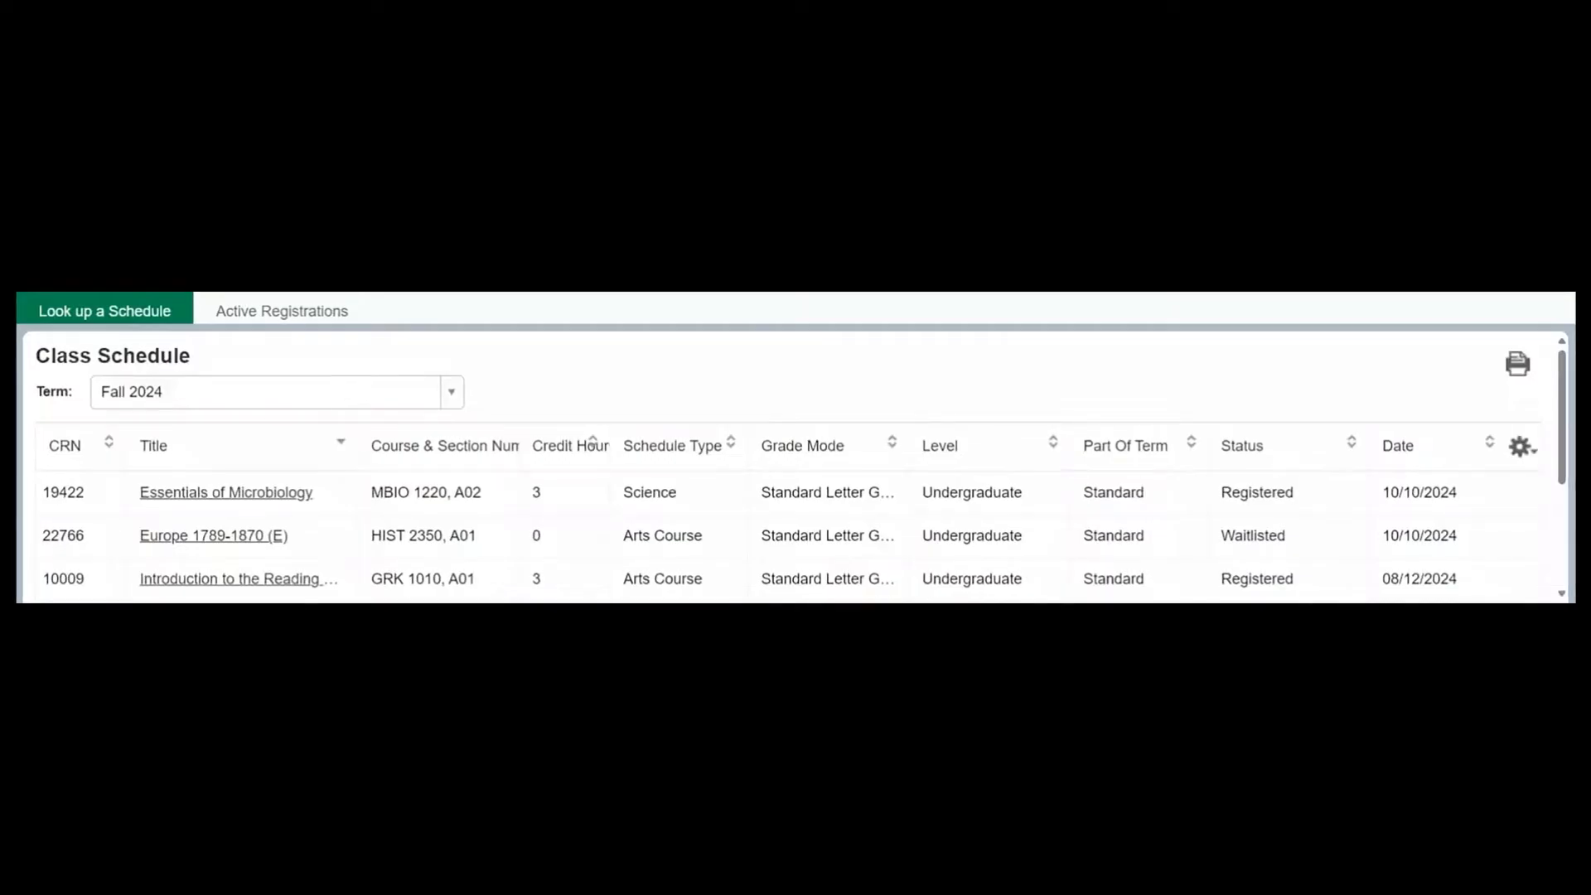
{"action": "left_click", "coordinate": [275, 391]}
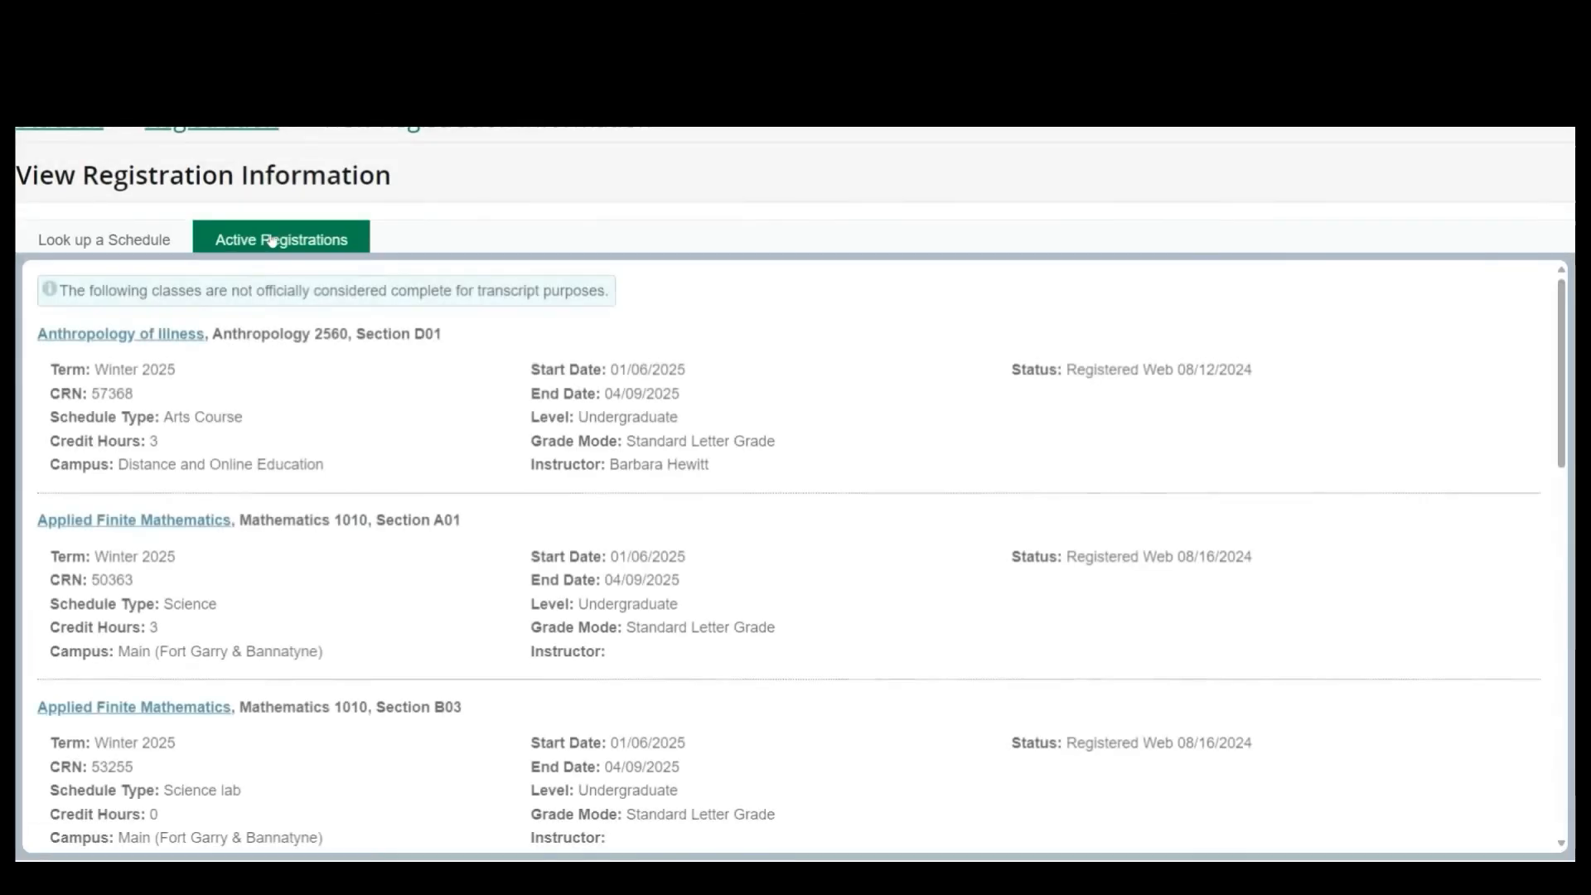
{"action": "scroll", "scroll_direction": "down", "scroll_amount": 3}
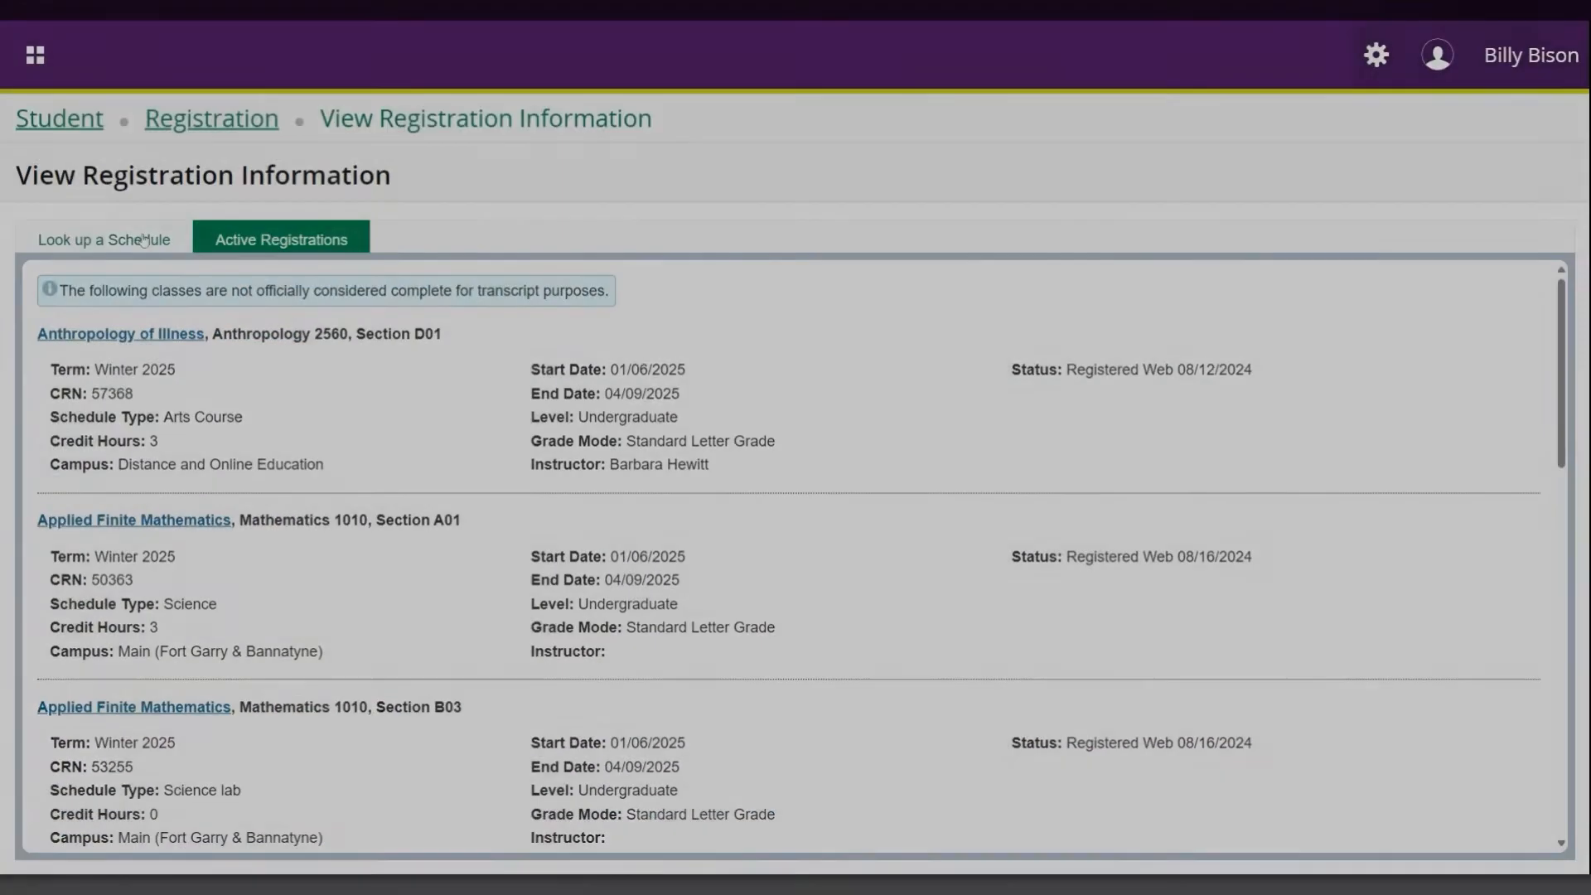
{"action": "left_click", "coordinate": [103, 240]}
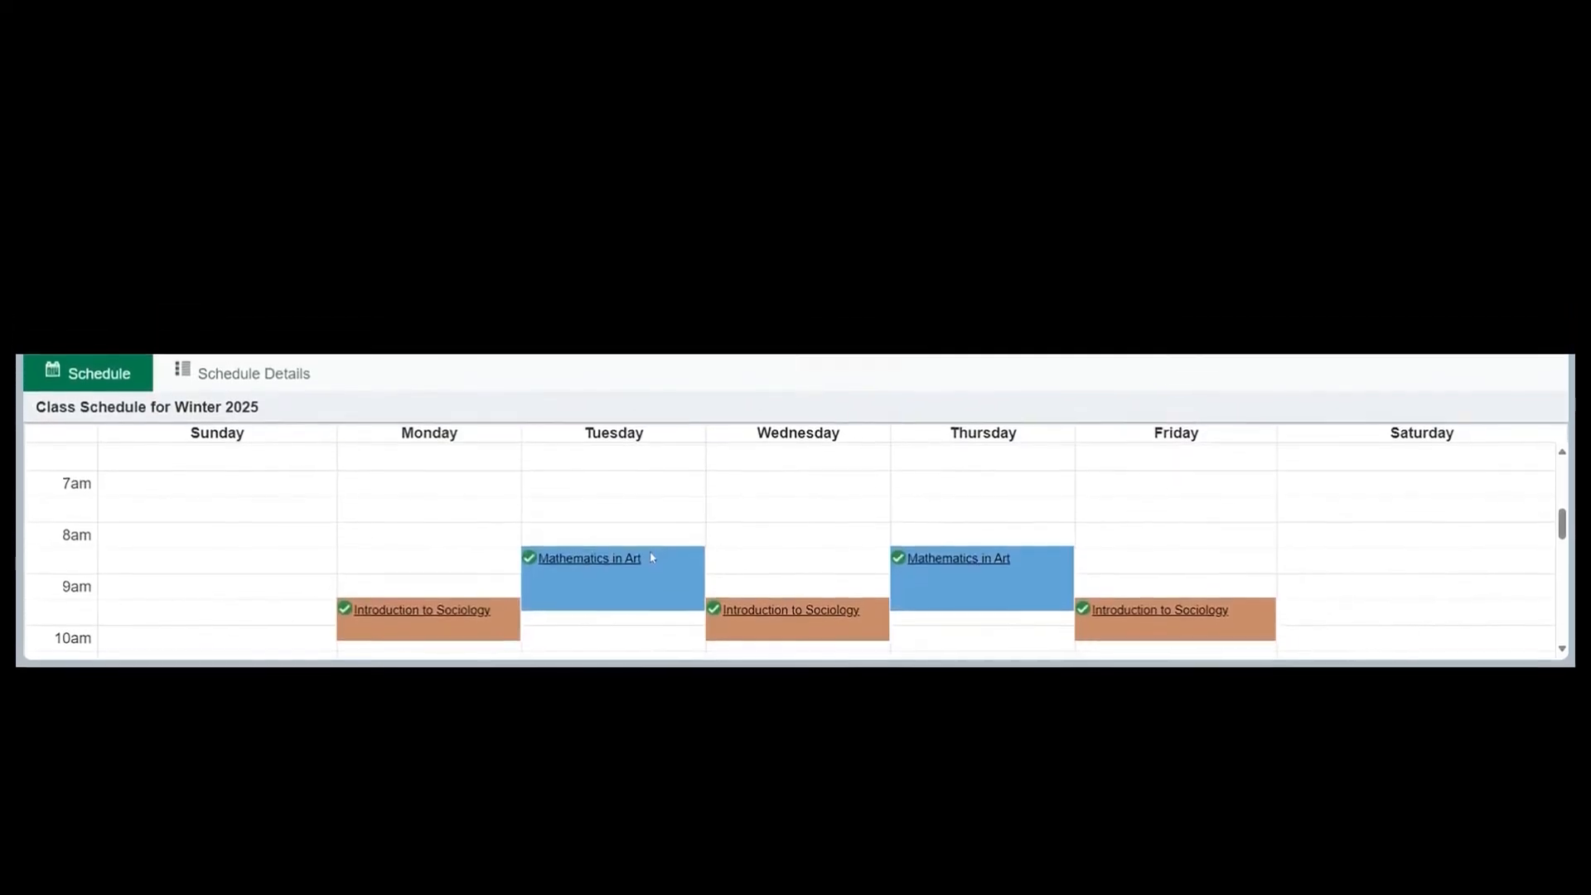
Show Winter 2025 schedule details with times, rooms, instructors and registered or waitlisted statuses
{"action": "left_click", "coordinate": [254, 374]}
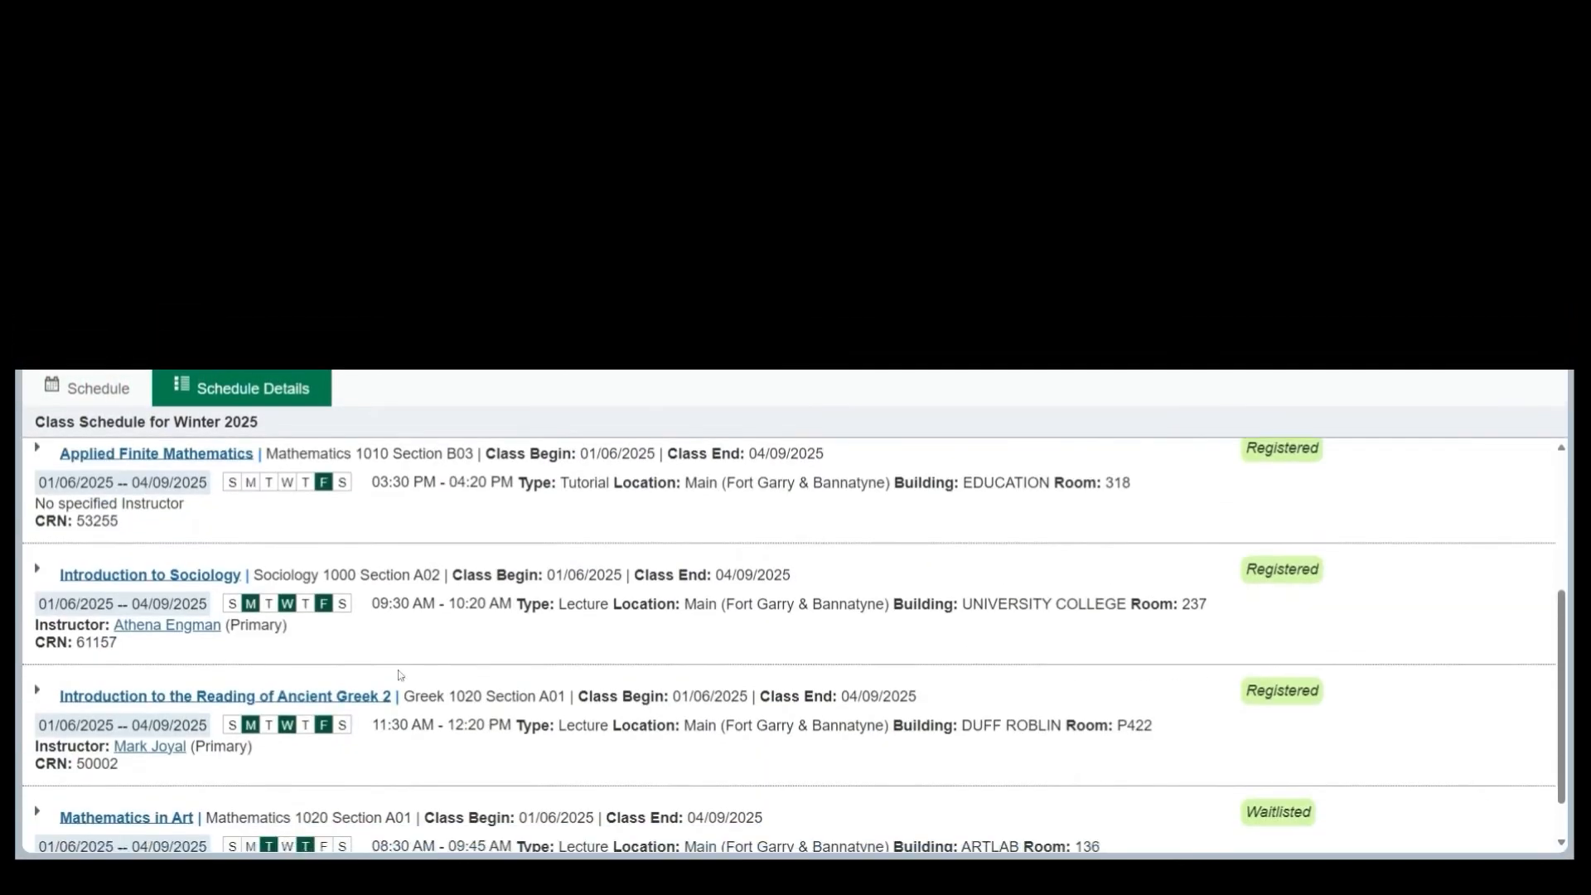